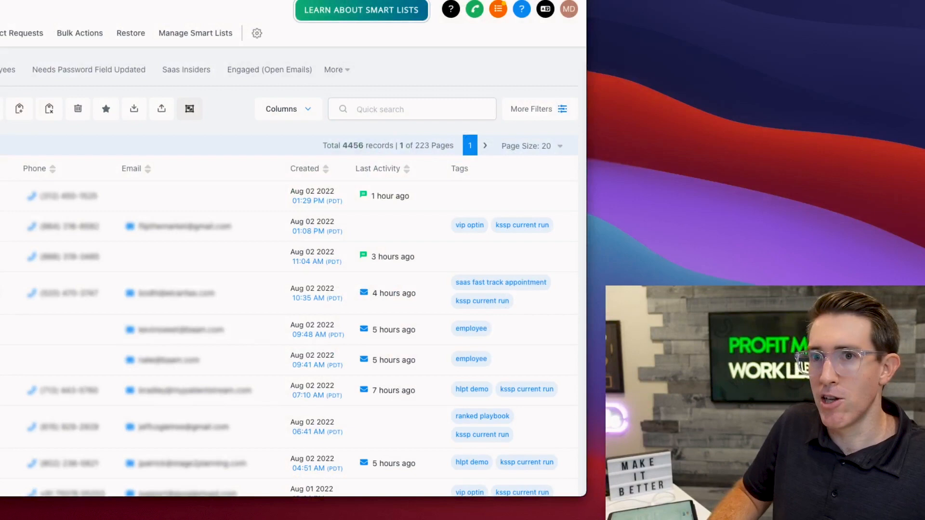
# Step: Bring up the More Filters side panel on the contacts list of 4,456 records
pyautogui.click(568, 9)
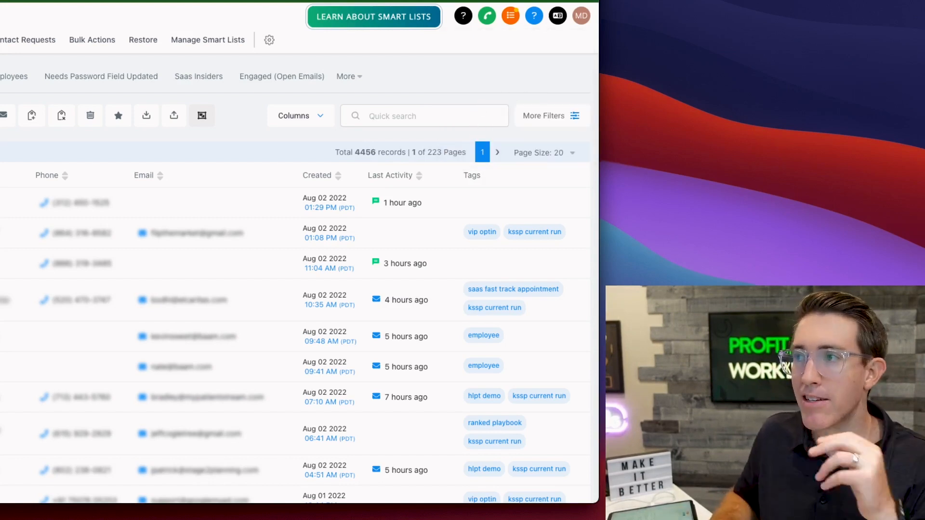
pyautogui.click(551, 116)
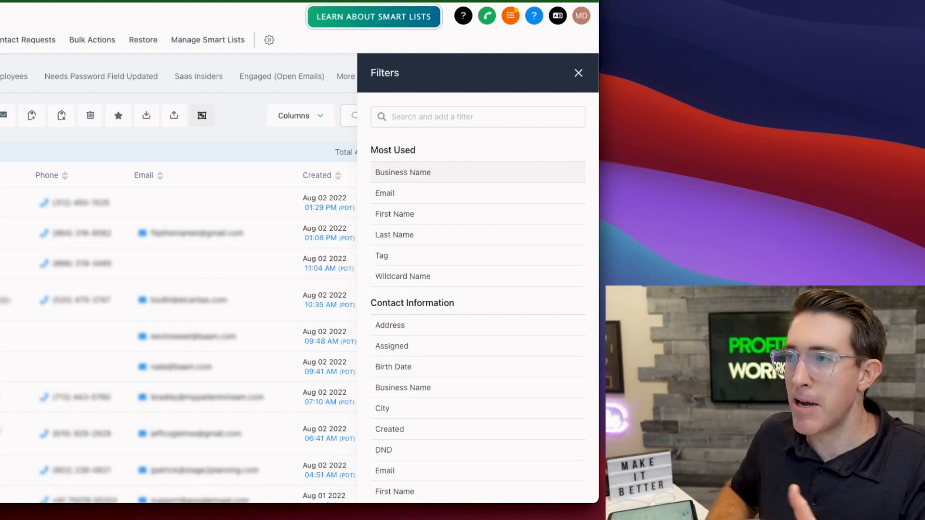
pyautogui.click(577, 73)
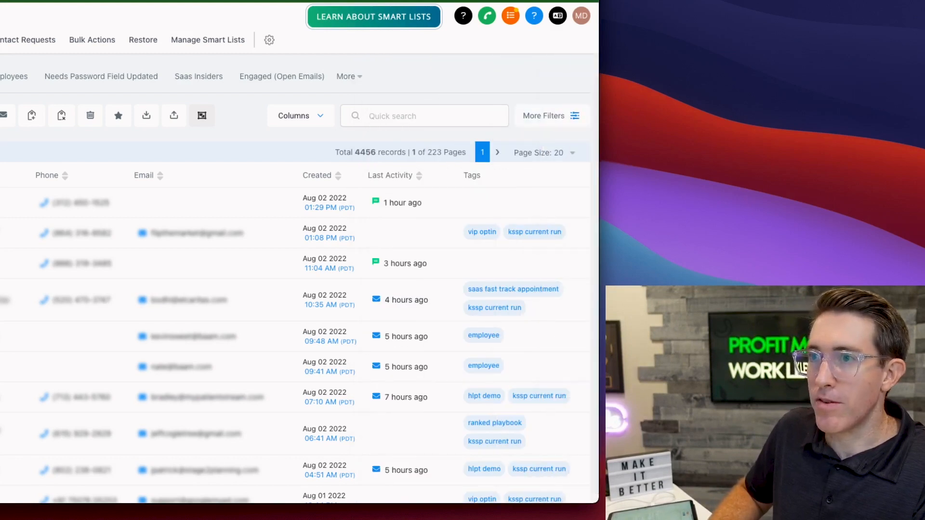
pyautogui.click(14, 76)
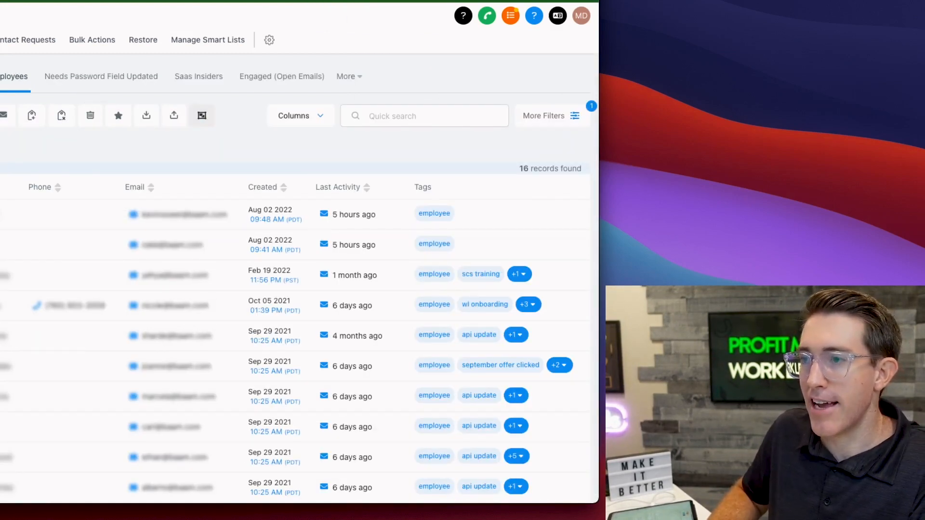
pyautogui.click(281, 76)
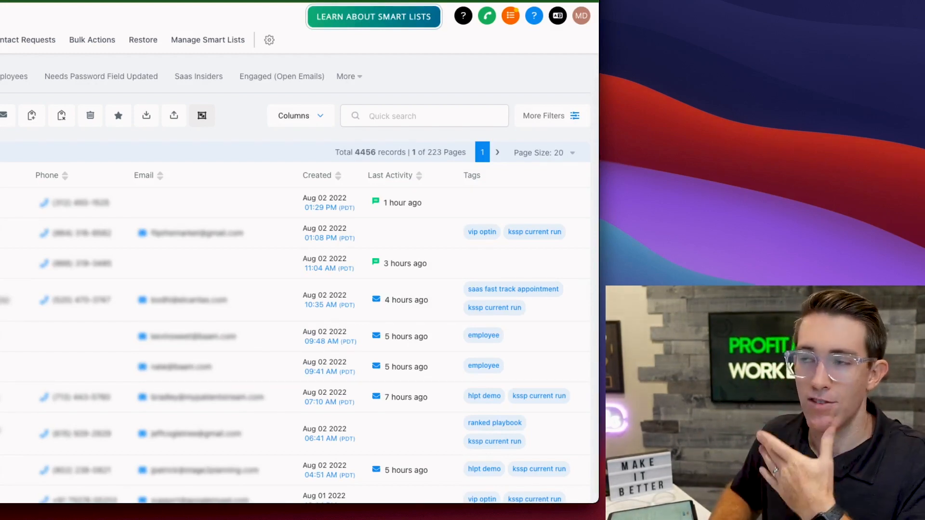
pyautogui.click(550, 115)
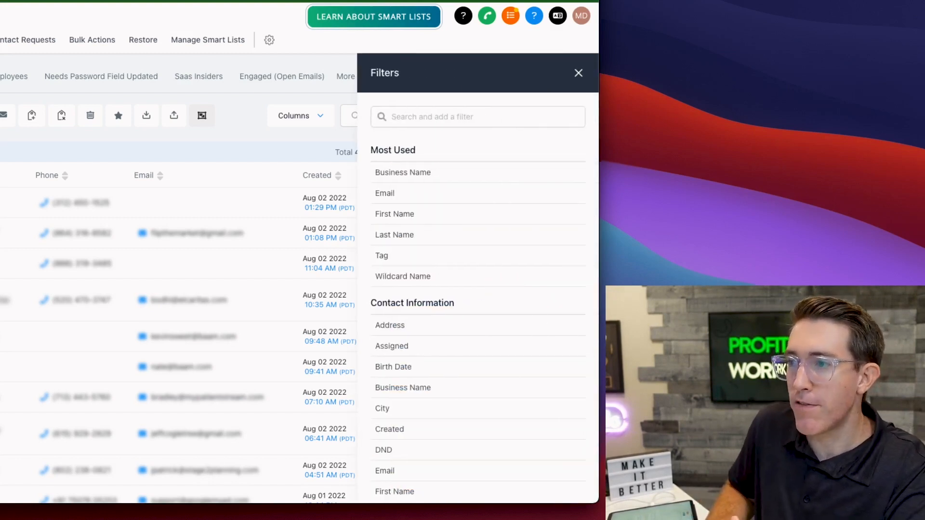
pyautogui.moveTo(381, 255)
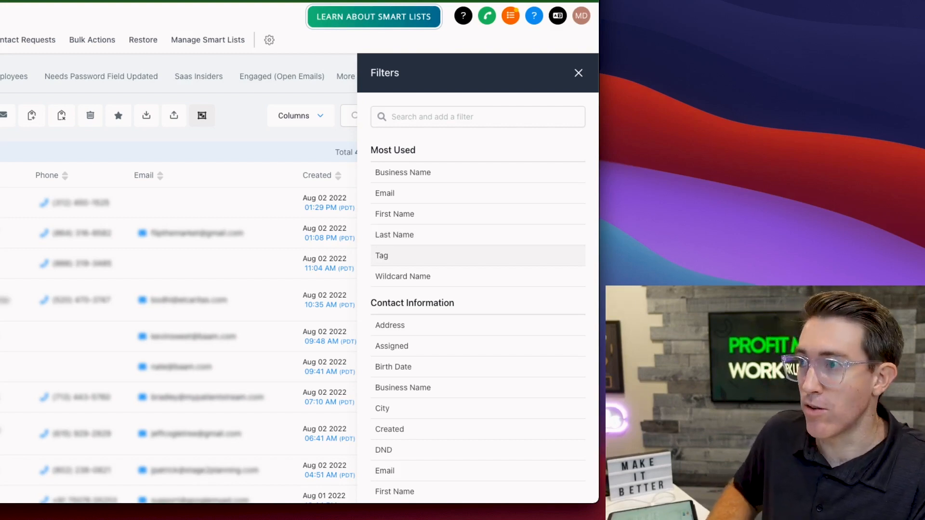
# Step: Apply a 'Workflow (Finished) is 7/12 HLPT Value Email' filter, narrowing to 4,283 records
pyautogui.write('work')
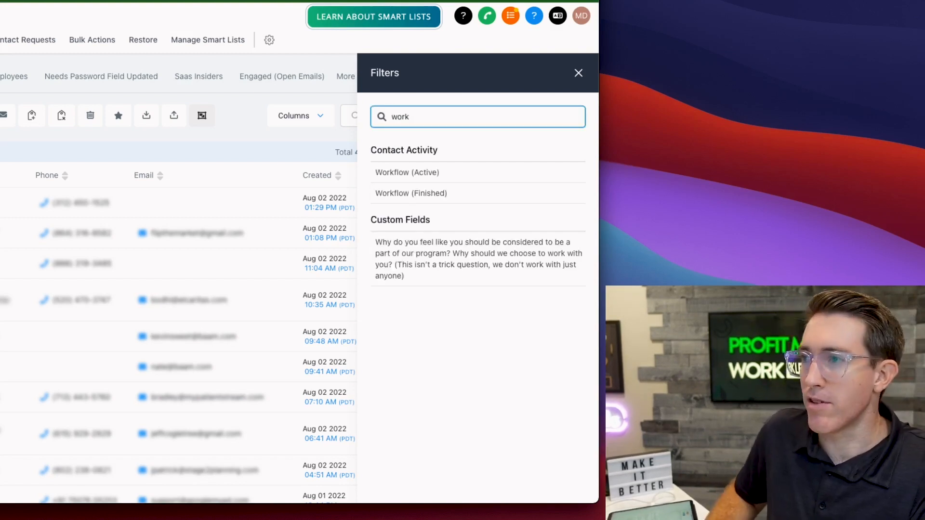
pyautogui.click(411, 192)
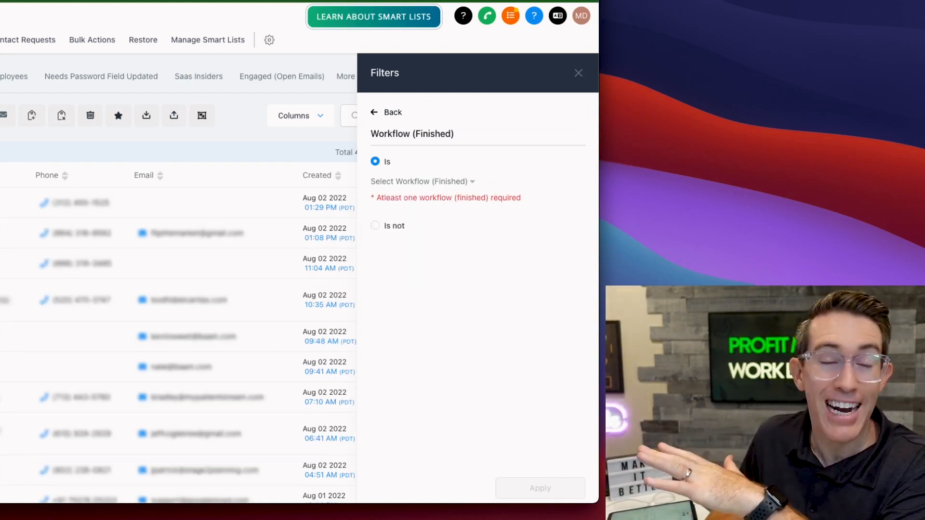
pyautogui.click(375, 226)
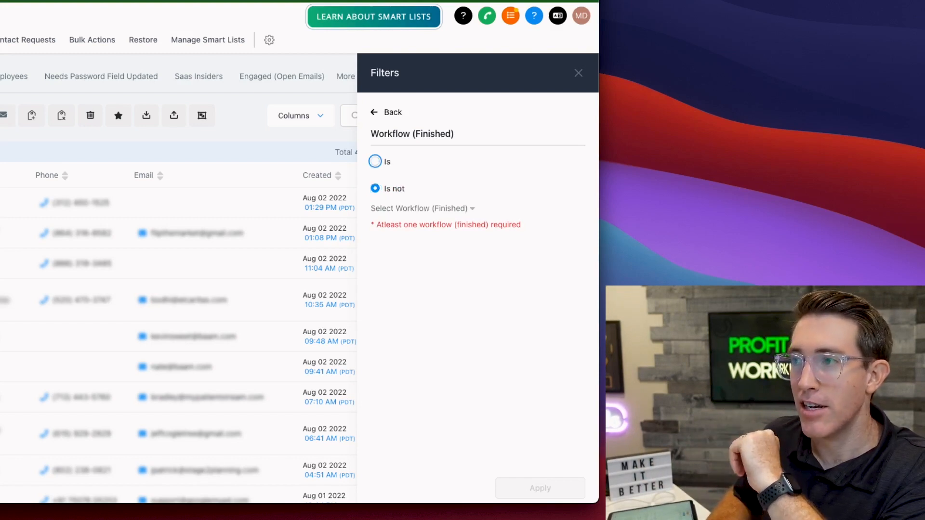
pyautogui.click(375, 161)
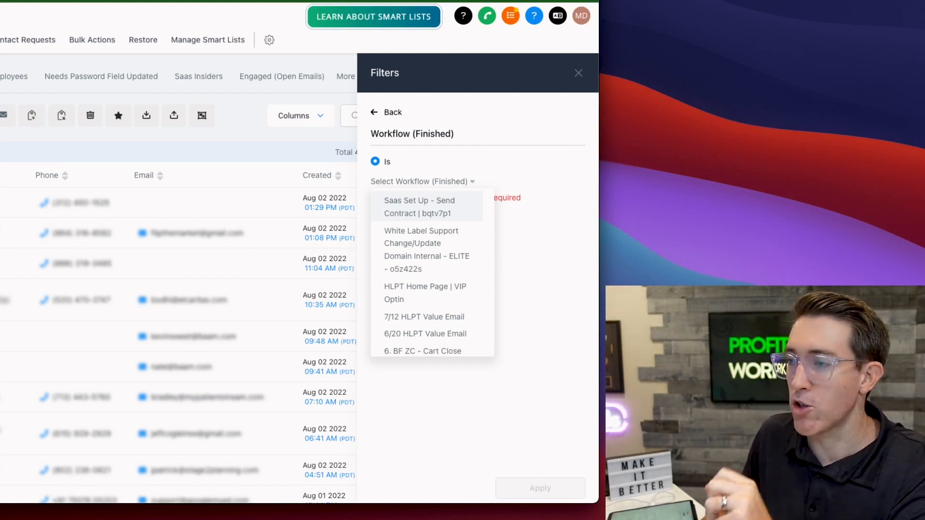
pyautogui.click(423, 317)
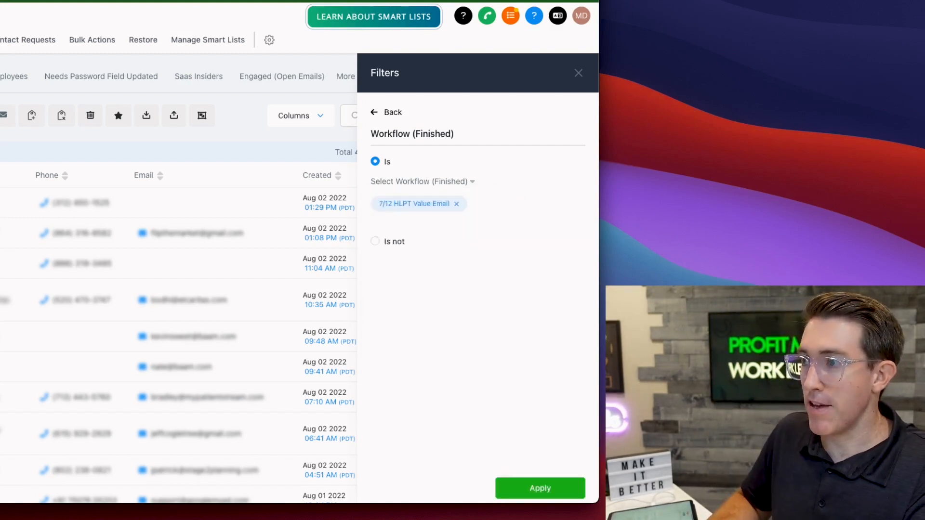
pyautogui.click(538, 487)
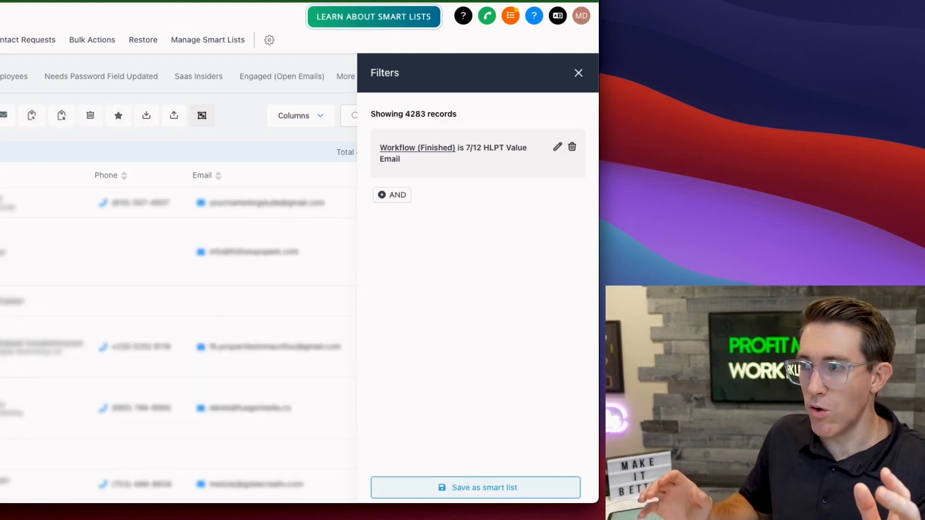
# Step: AND a Last Activity filter for Jul 26–Aug 2, 2022 (3,107 records), then begin another condition
pyautogui.click(392, 195)
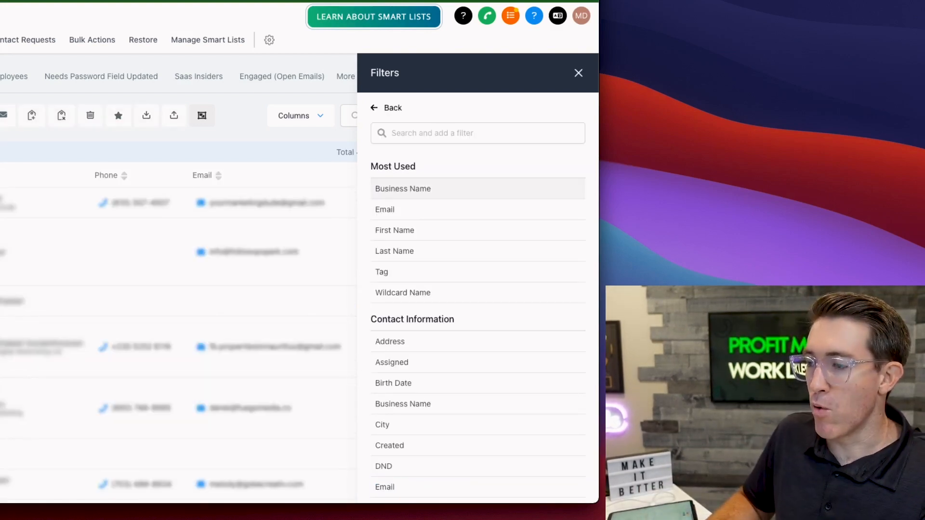
pyautogui.write('activi')
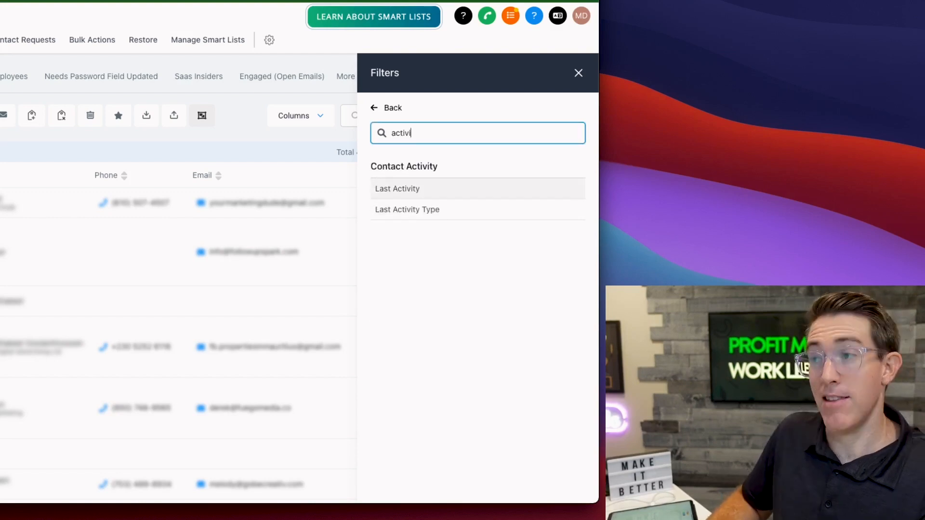
pyautogui.click(397, 188)
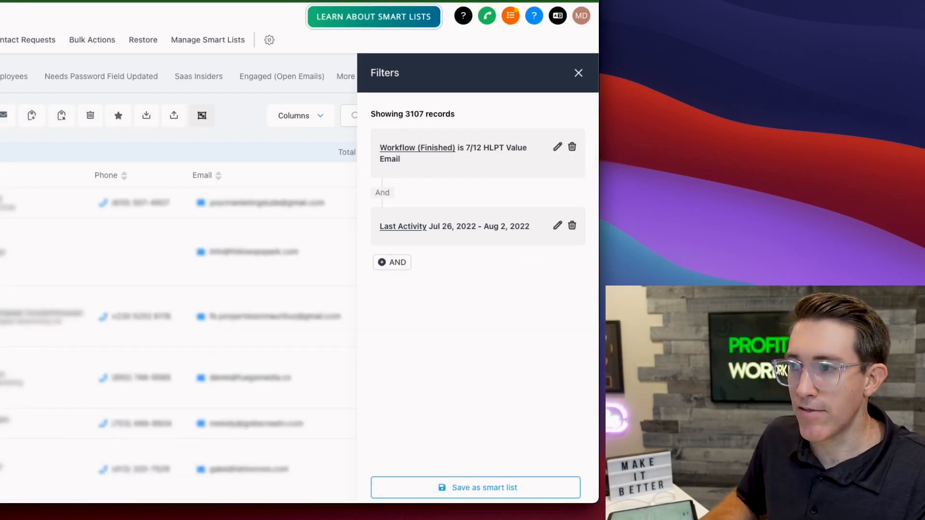
pyautogui.click(392, 262)
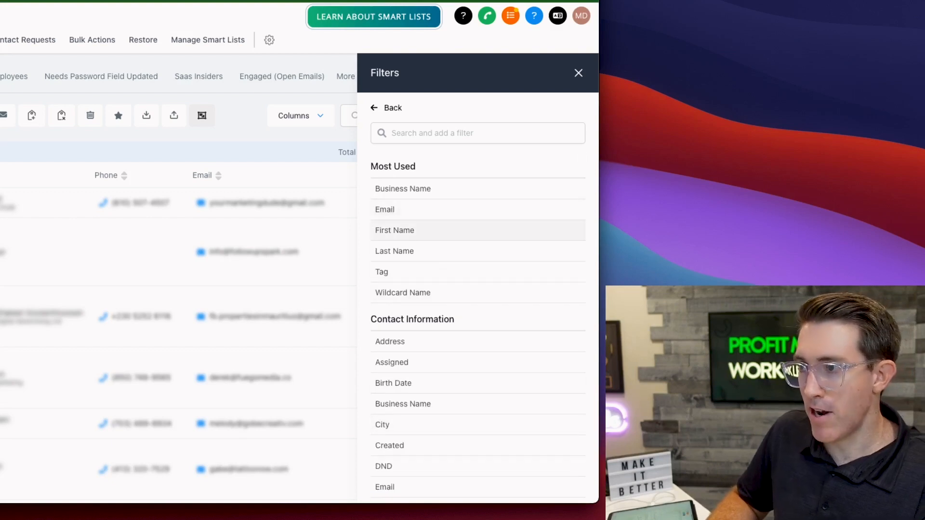
# Step: Add a 'First Name is Matt' condition, narrowing the contacts to 22 records
pyautogui.click(394, 231)
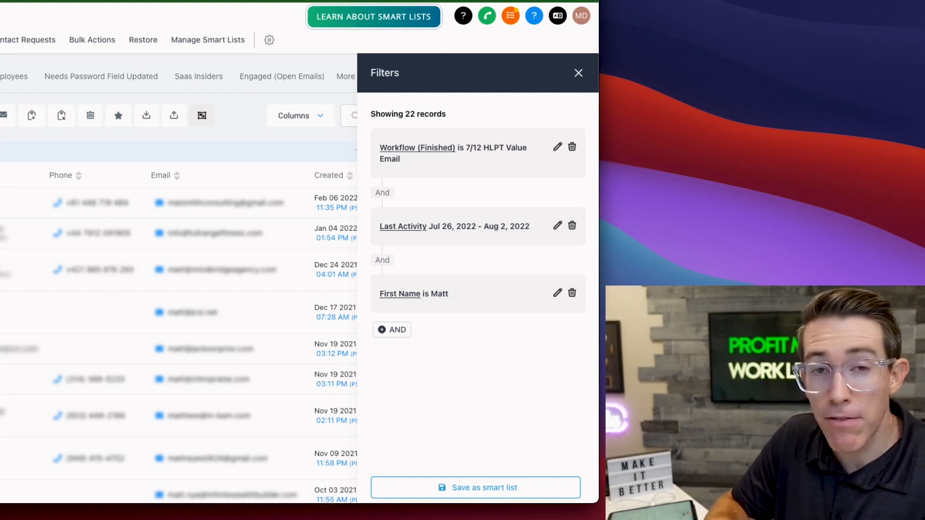
# Step: Close the Filters panel to show the 22 matching contacts
pyautogui.click(578, 72)
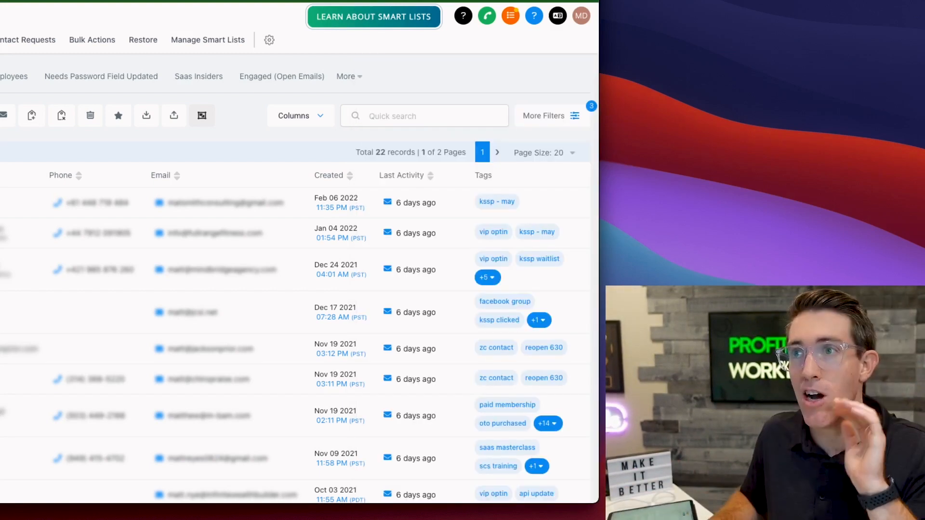
pyautogui.moveTo(424, 115)
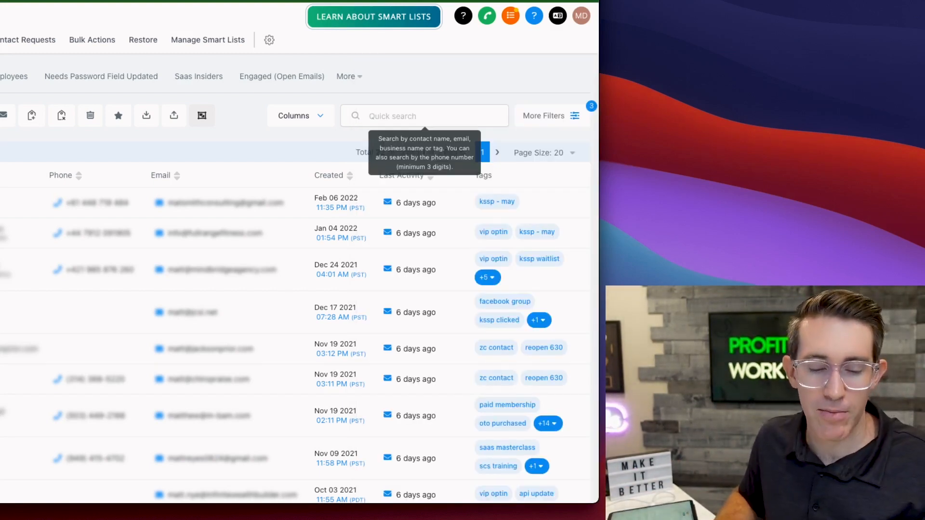